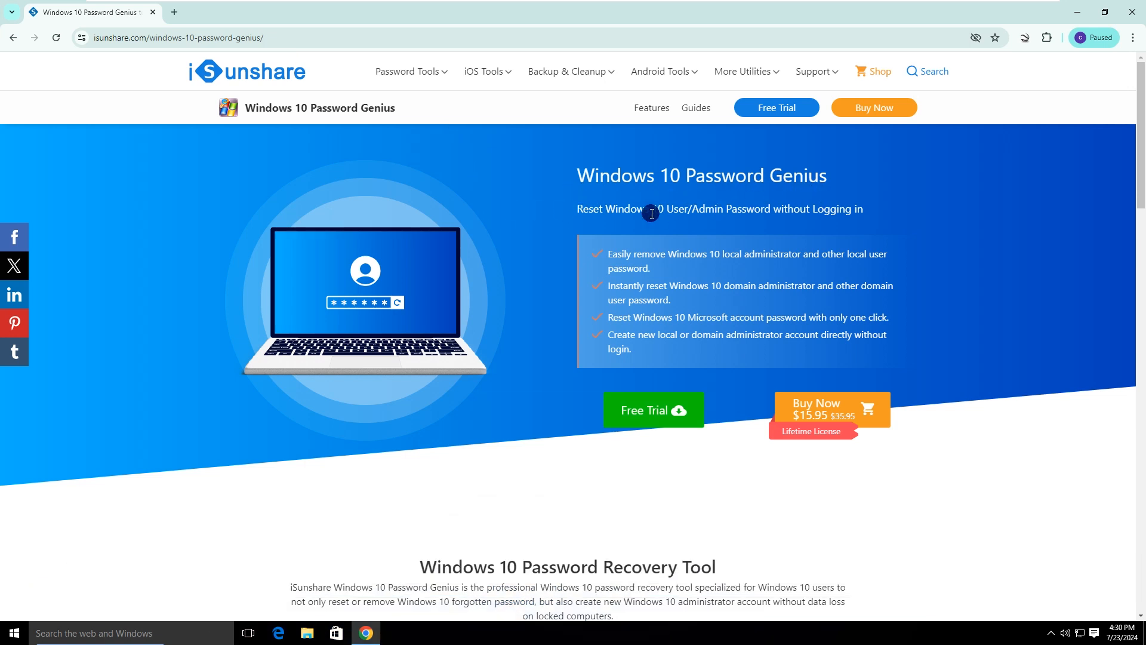
mouse_move(673, 357)
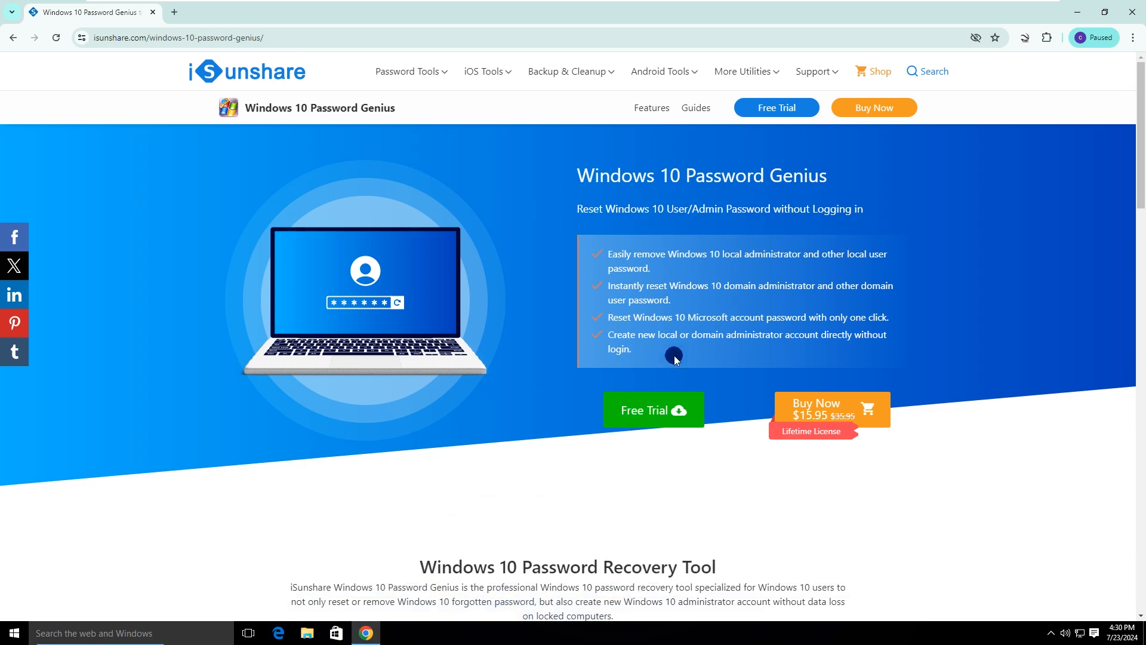
mouse_move(656, 366)
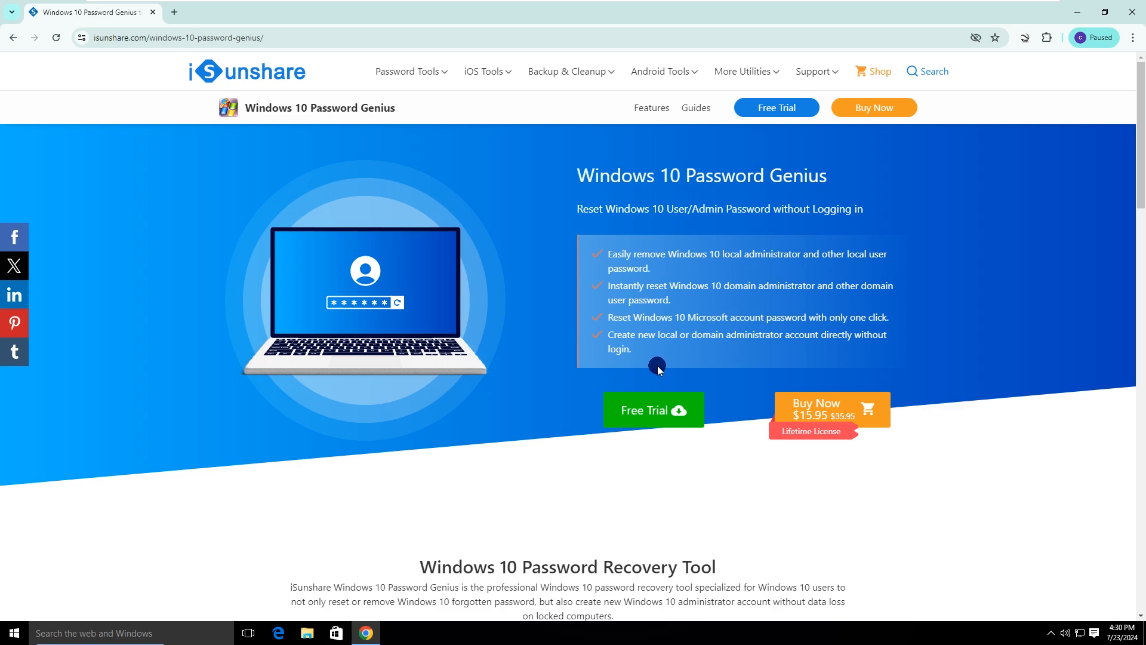
Download the Free Trial, agree to the licence, and finish setup with Launch ticked and Visit our website unticked.
left_click(653, 409)
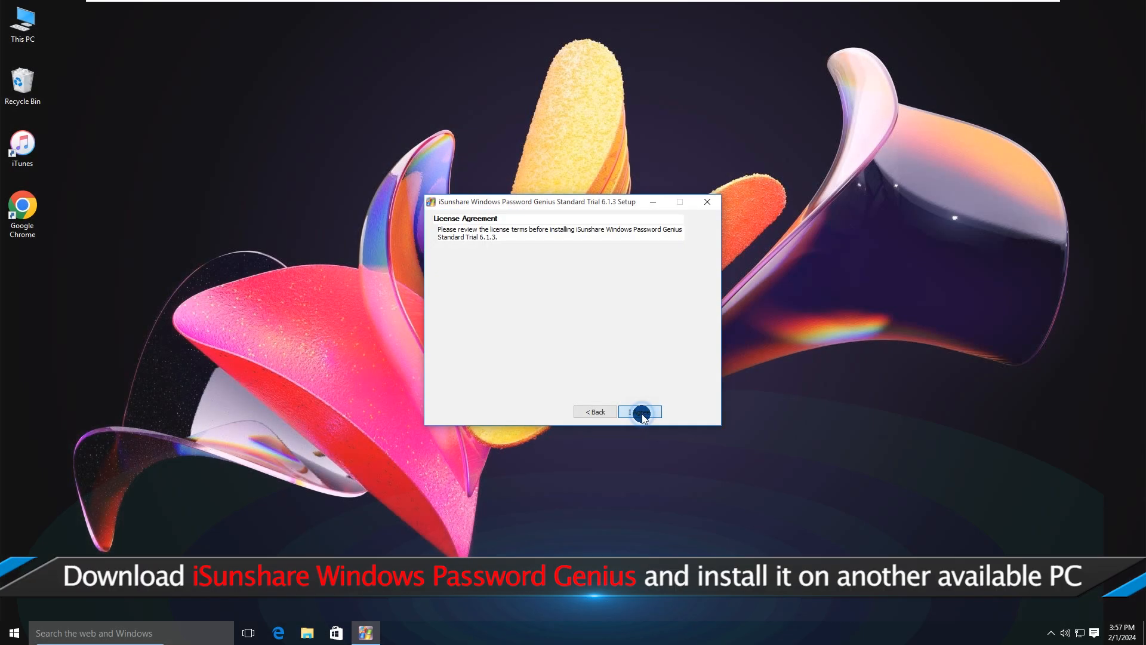
left_click(638, 411)
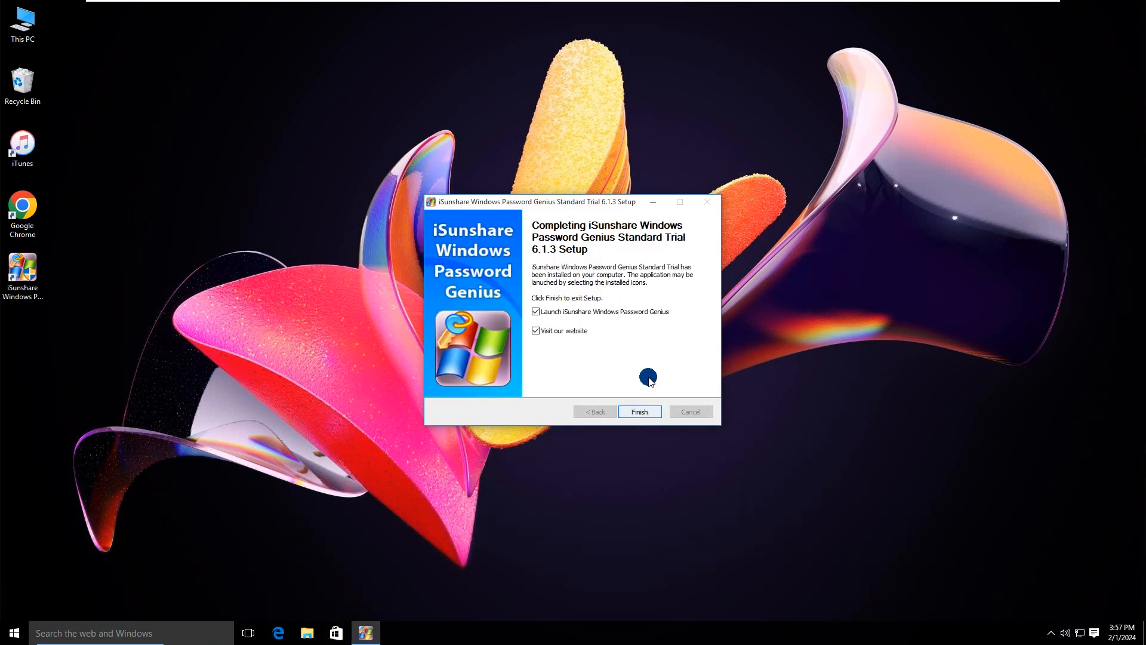
left_click(535, 331)
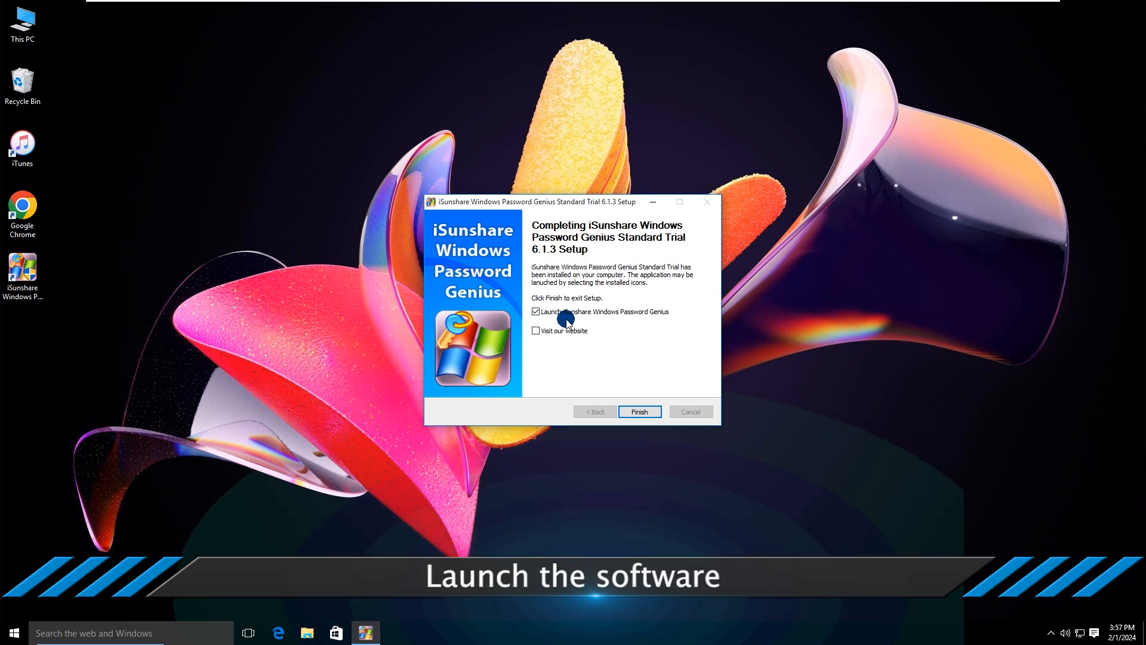
left_click(638, 412)
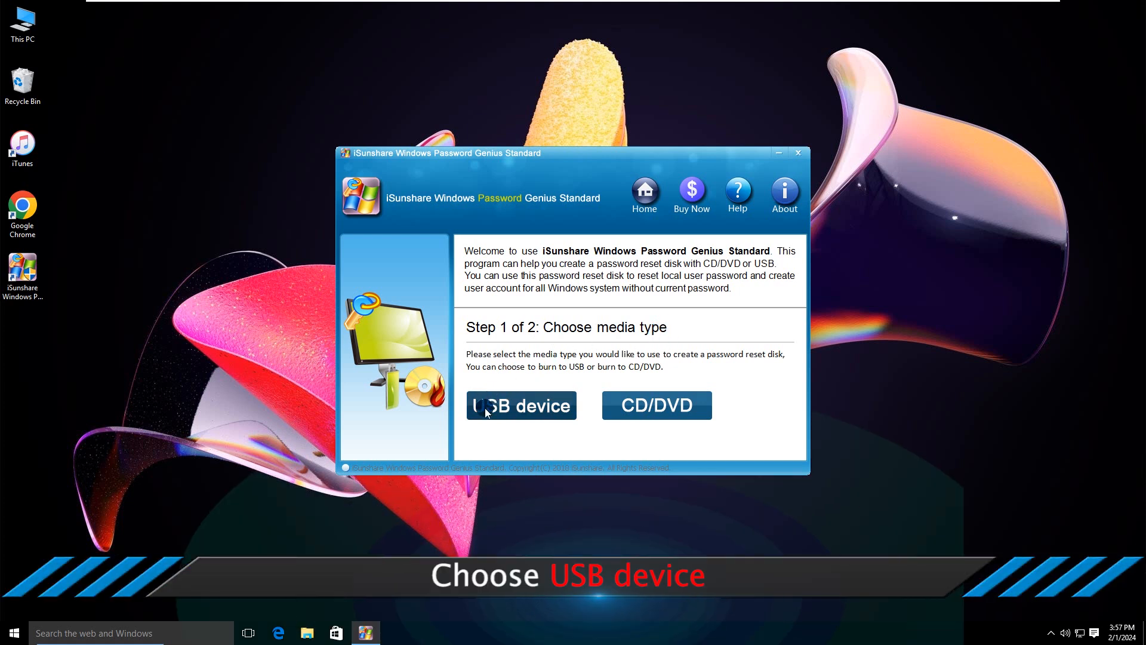
Choose USB device, burn the reset disk to the Samsung Flash Drive with formatting confirmed, then close the tool.
left_click(520, 405)
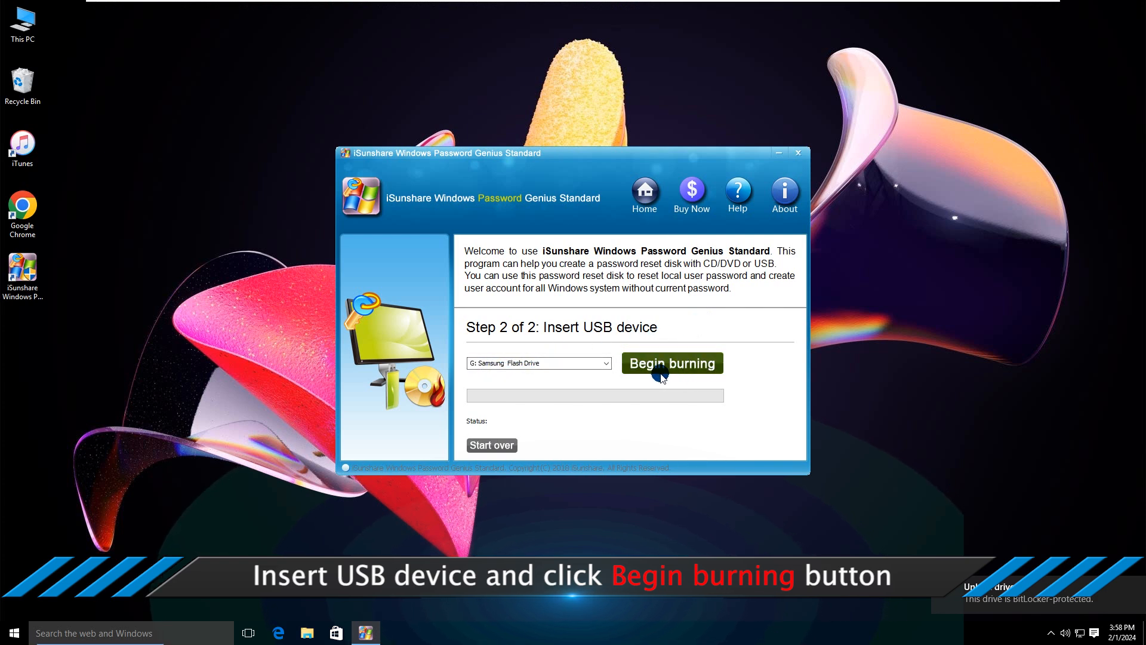
left_click(671, 363)
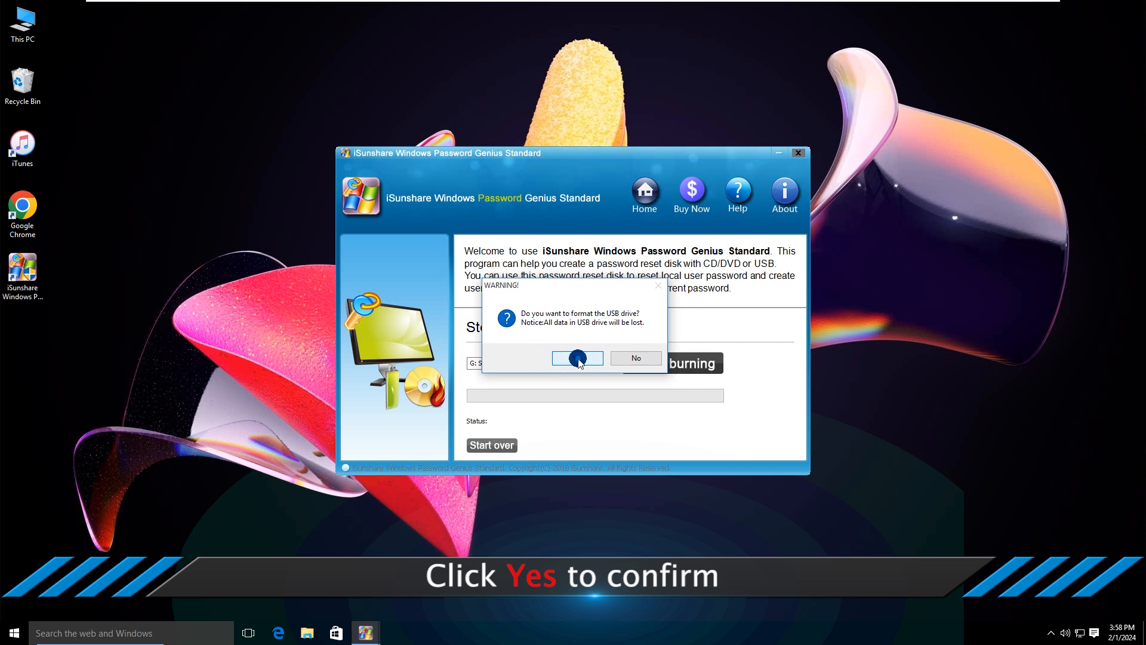
left_click(577, 358)
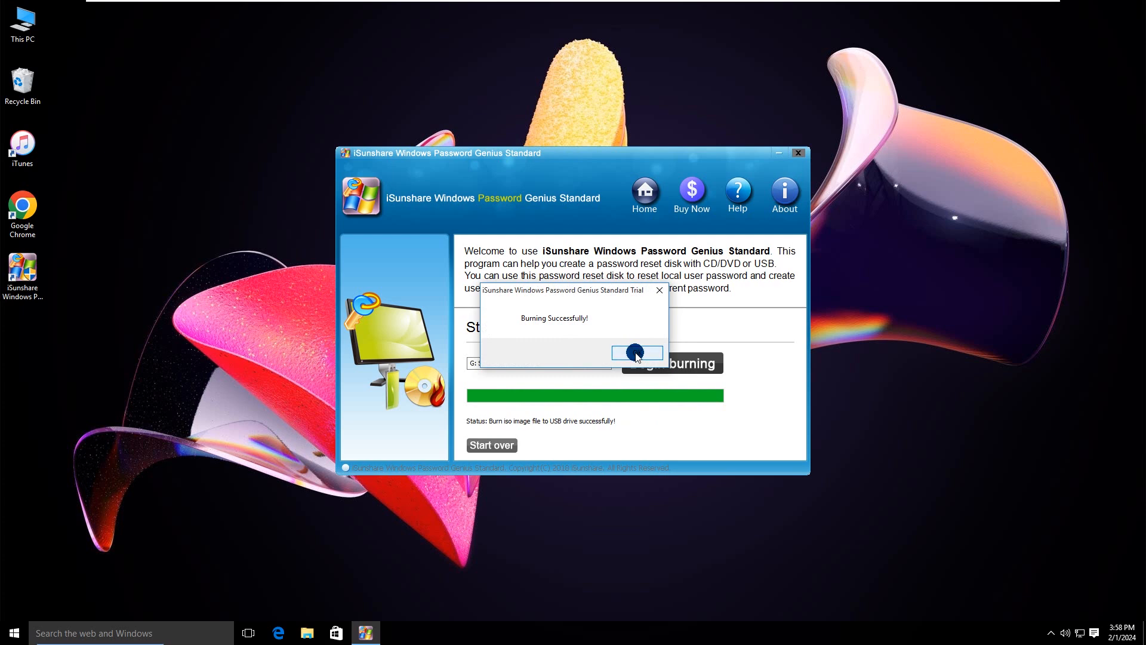
left_click(636, 353)
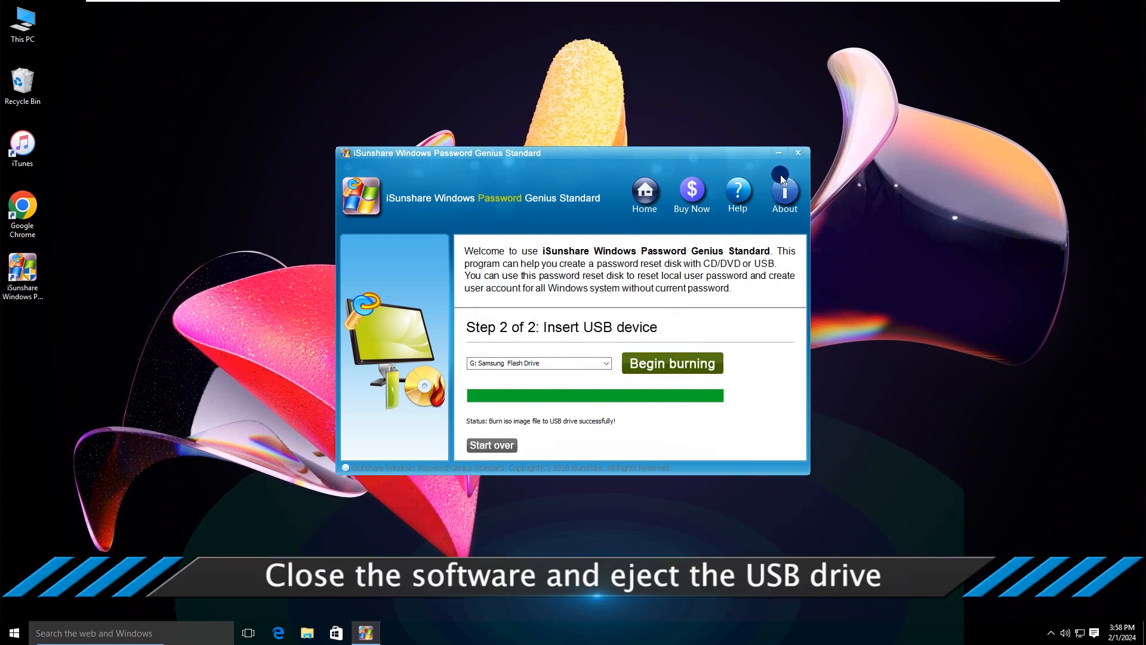
left_click(798, 153)
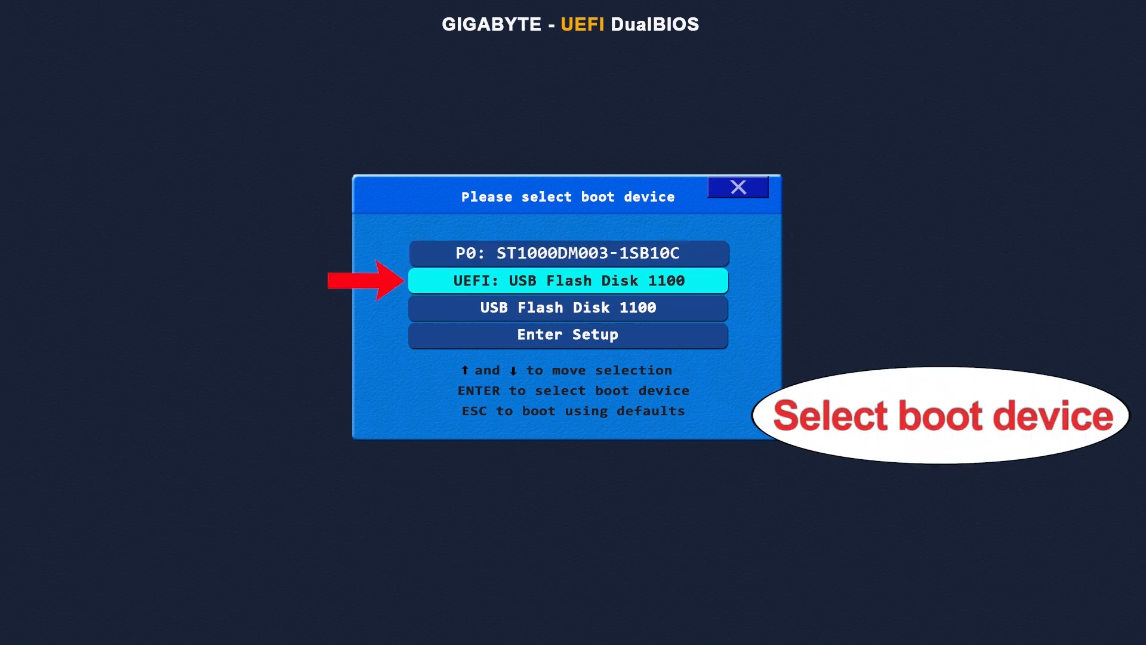
Boot the locked PC from UEFI: USB Flash Disk 1100 in the boot device list.
key("enter")
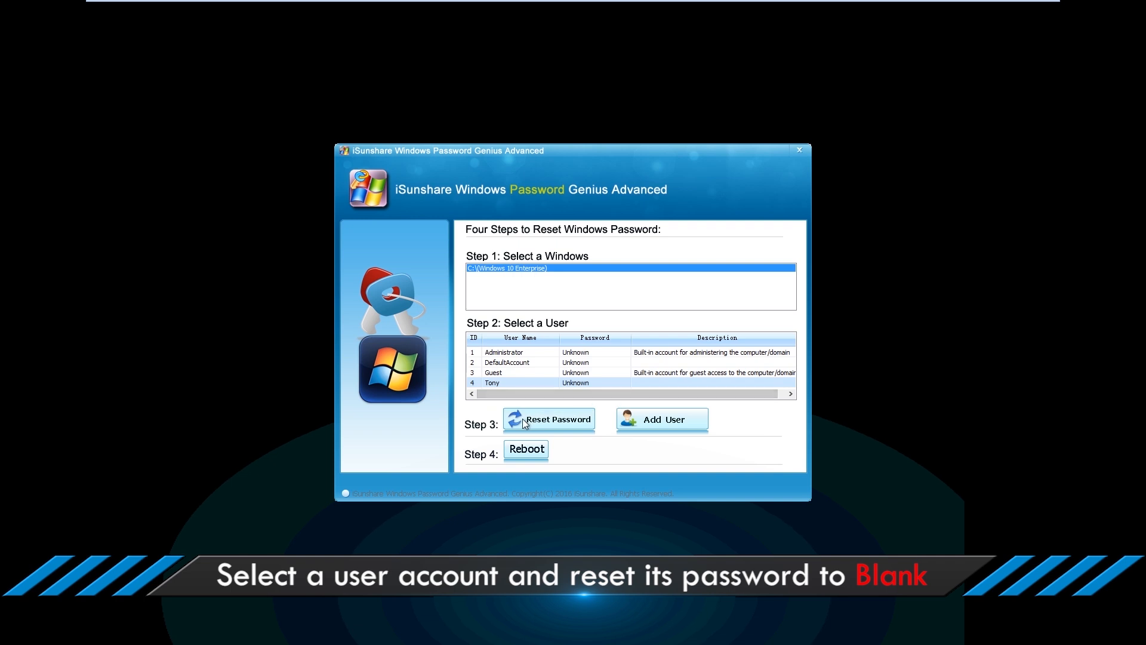
Reset the fourth local account's password to Blank, confirm it, and reboot the PC.
left_click(548, 419)
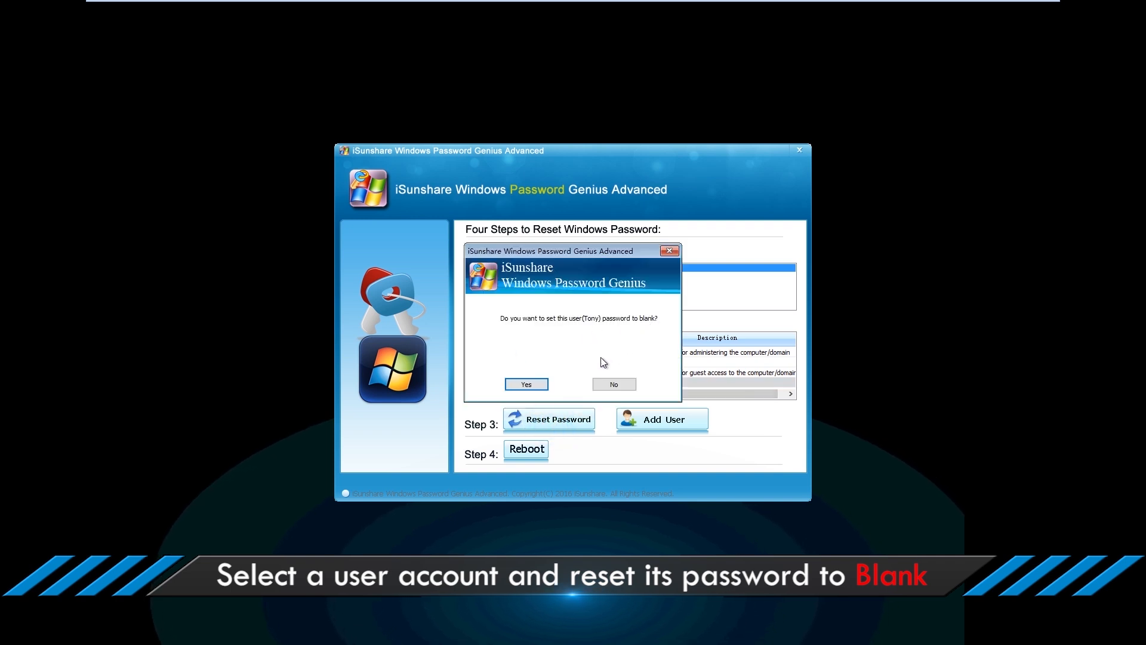
left_click(525, 383)
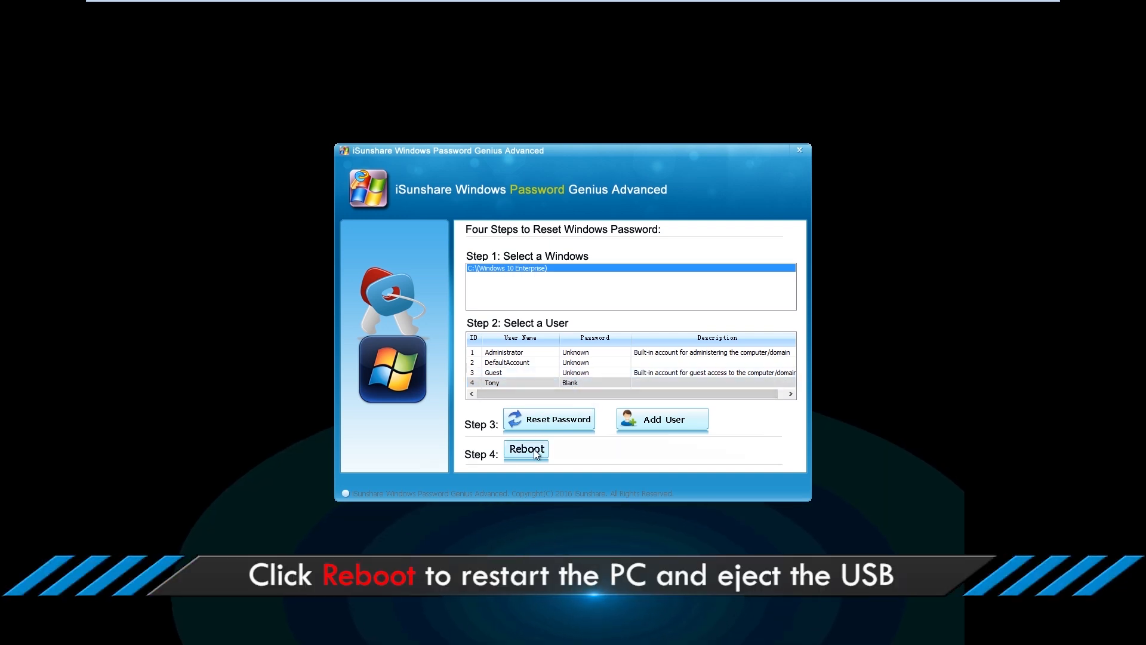
left_click(526, 449)
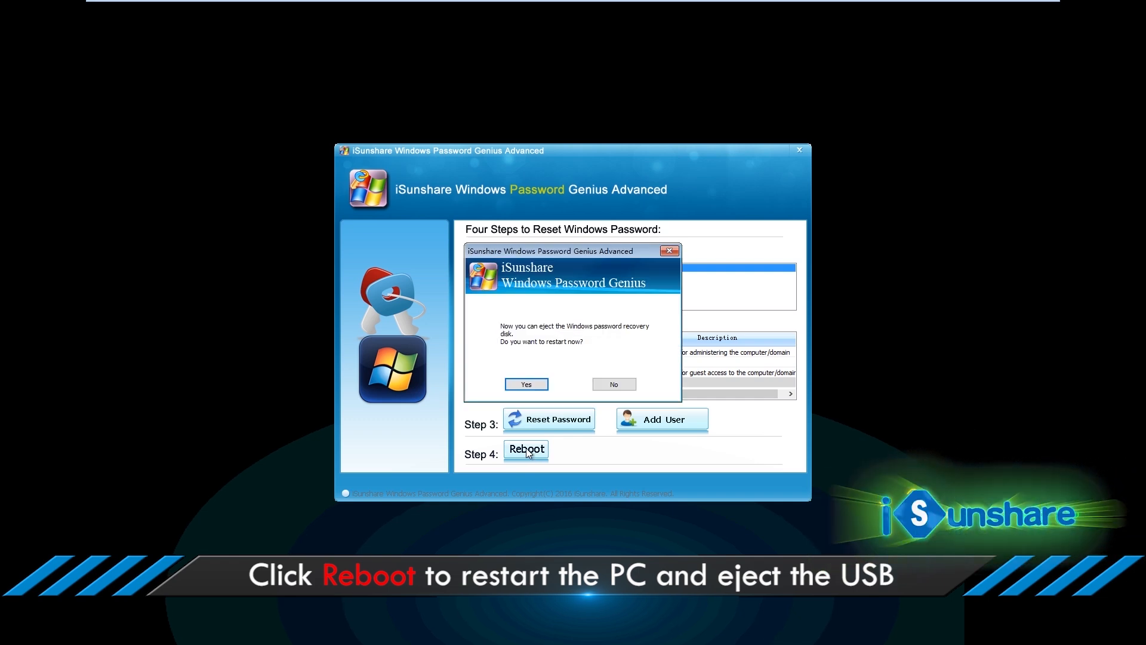
left_click(614, 384)
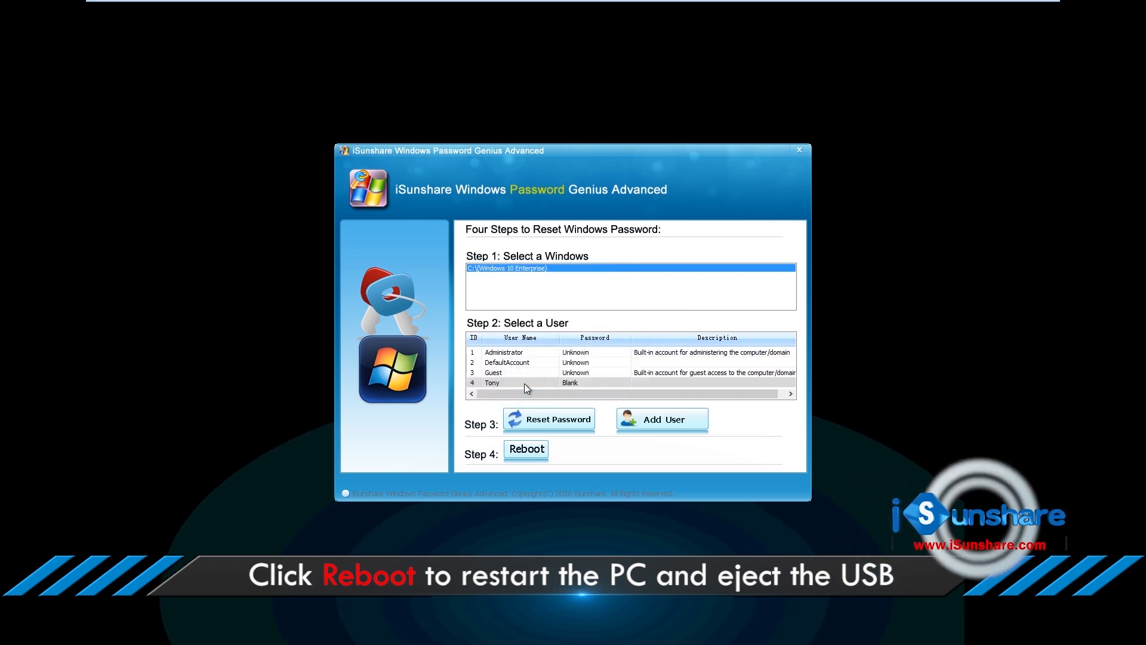
left_click(526, 449)
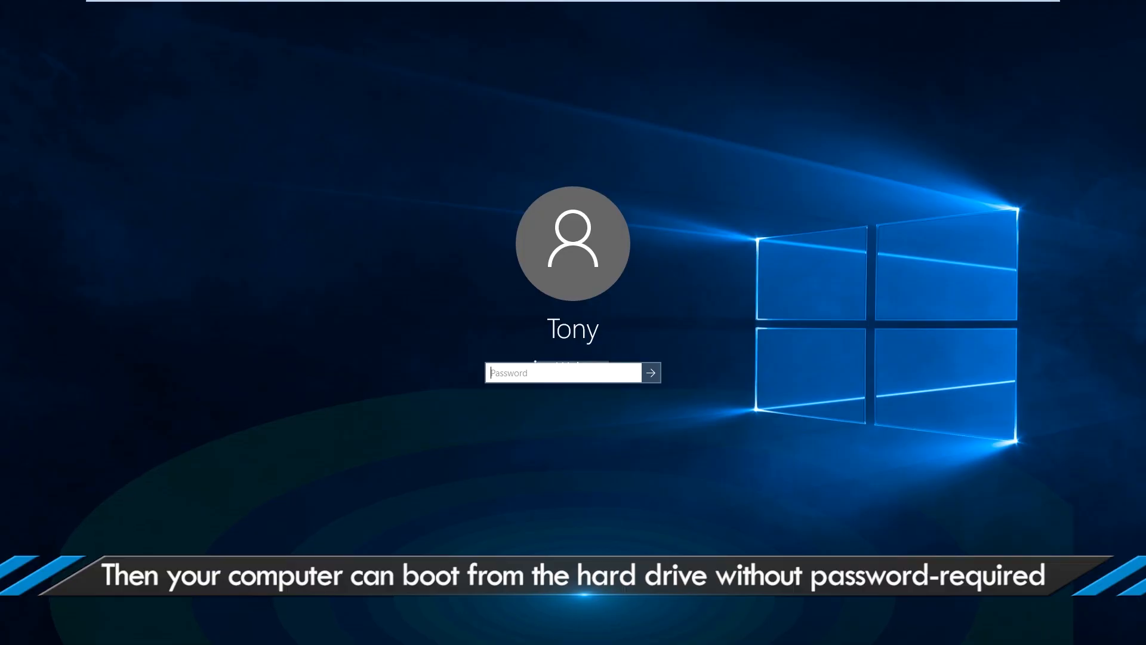
Sign in to the reset account with the password box left empty.
left_click(650, 373)
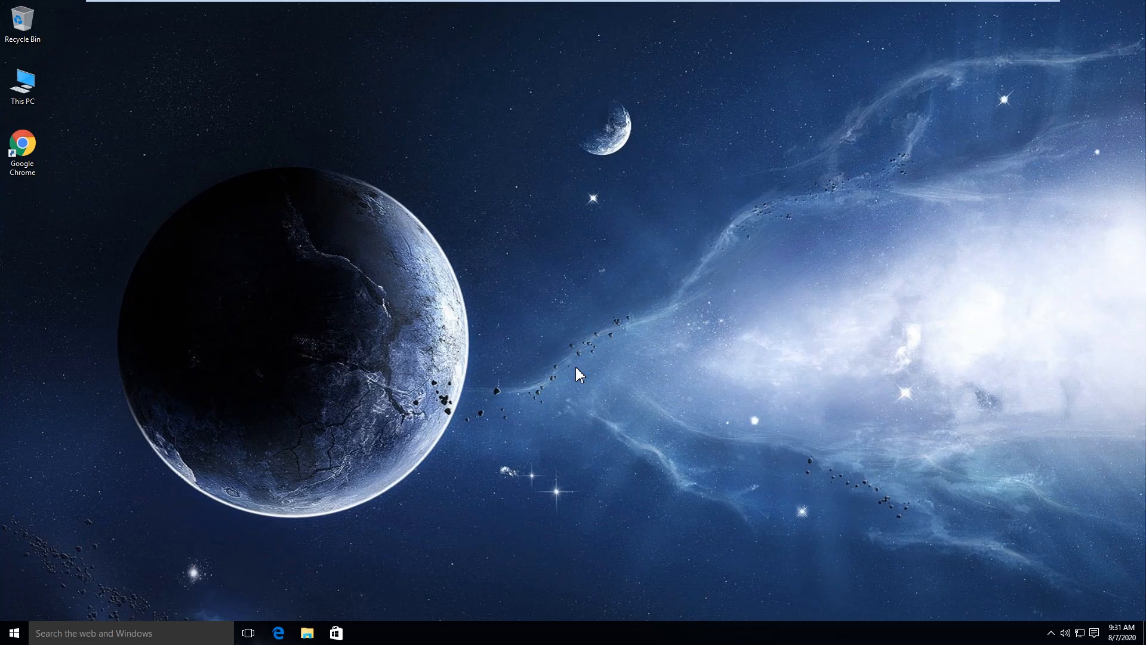
mouse_move(571, 386)
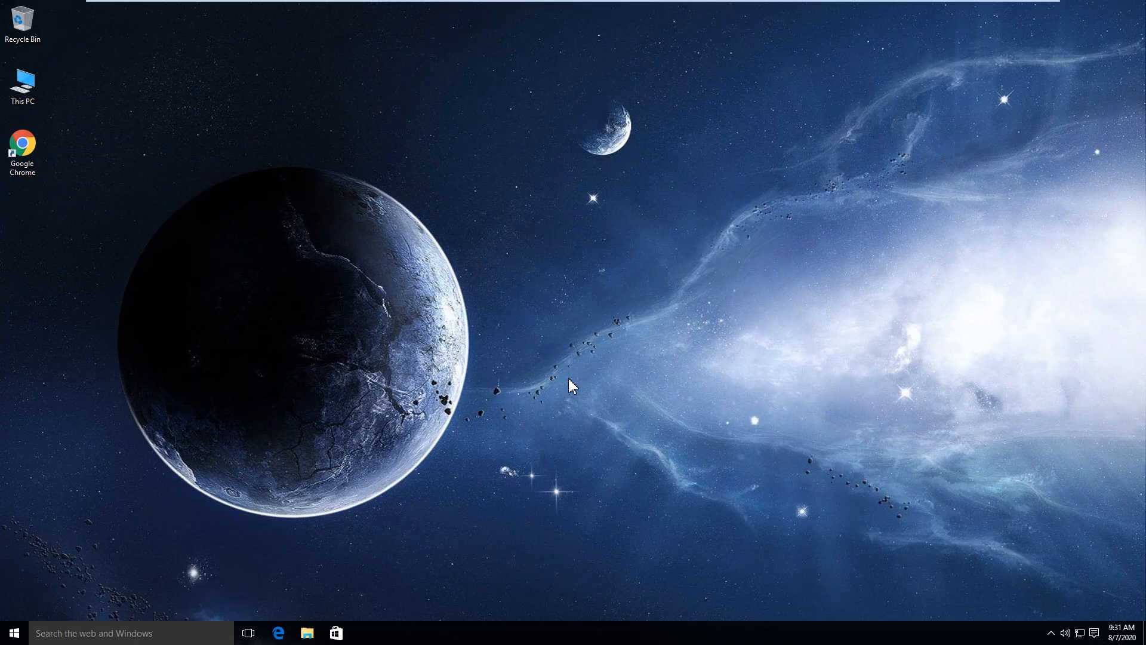
mouse_move(423, 327)
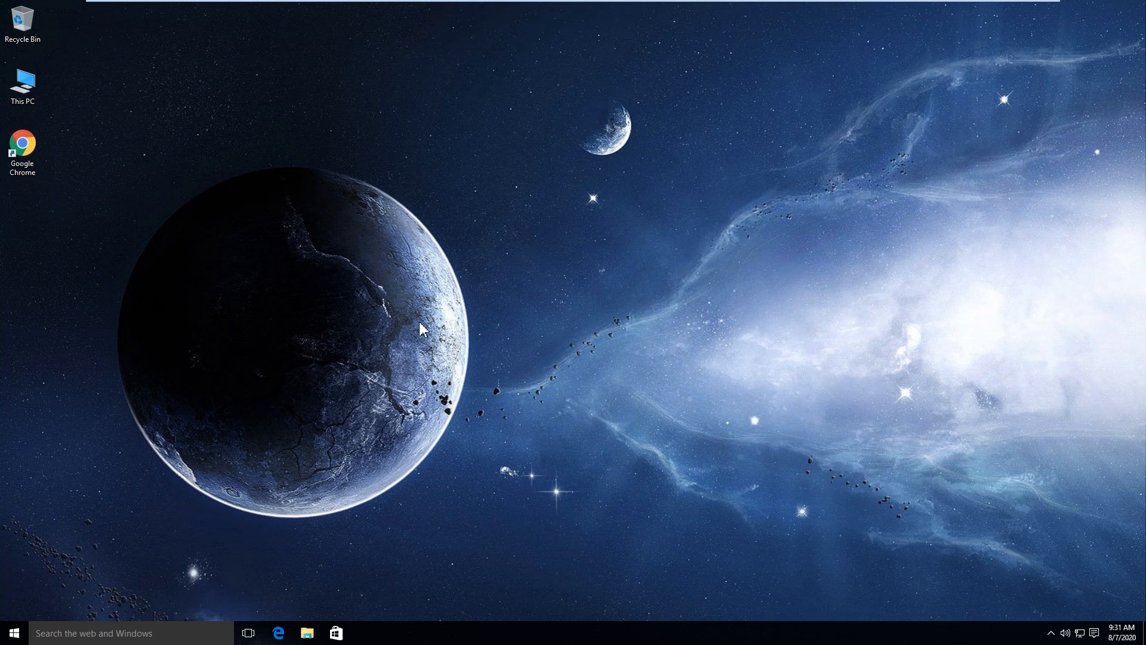
mouse_move(574, 378)
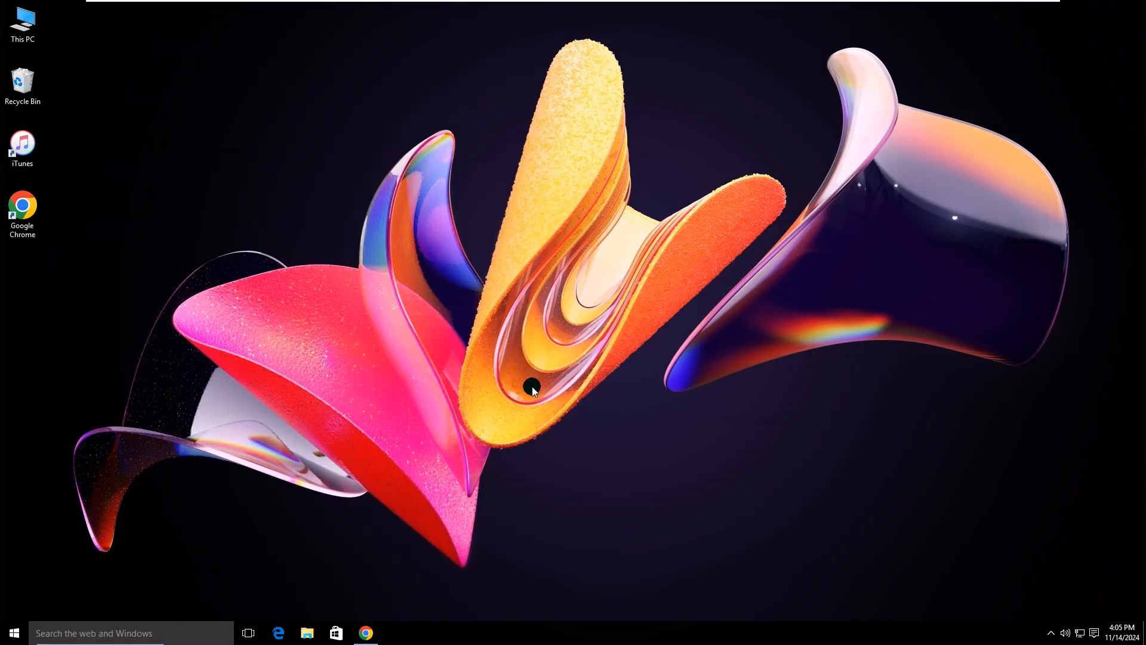
On the Microsoft account recovery page, enter the account address and have the security code emailed.
left_click(366, 633)
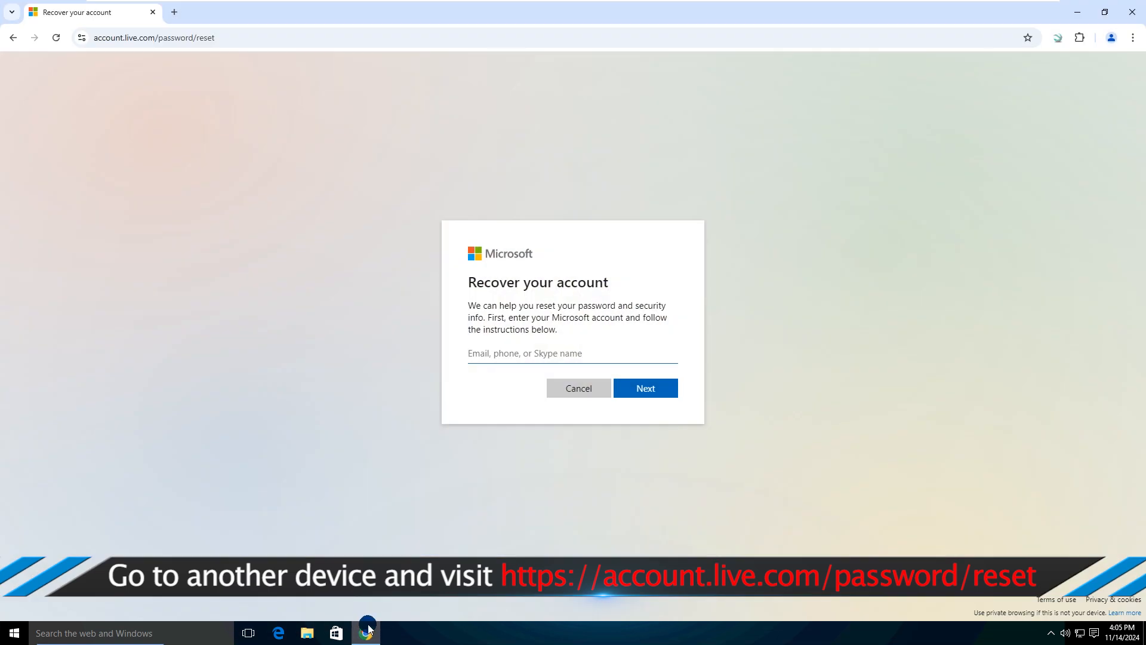
left_click(154, 37)
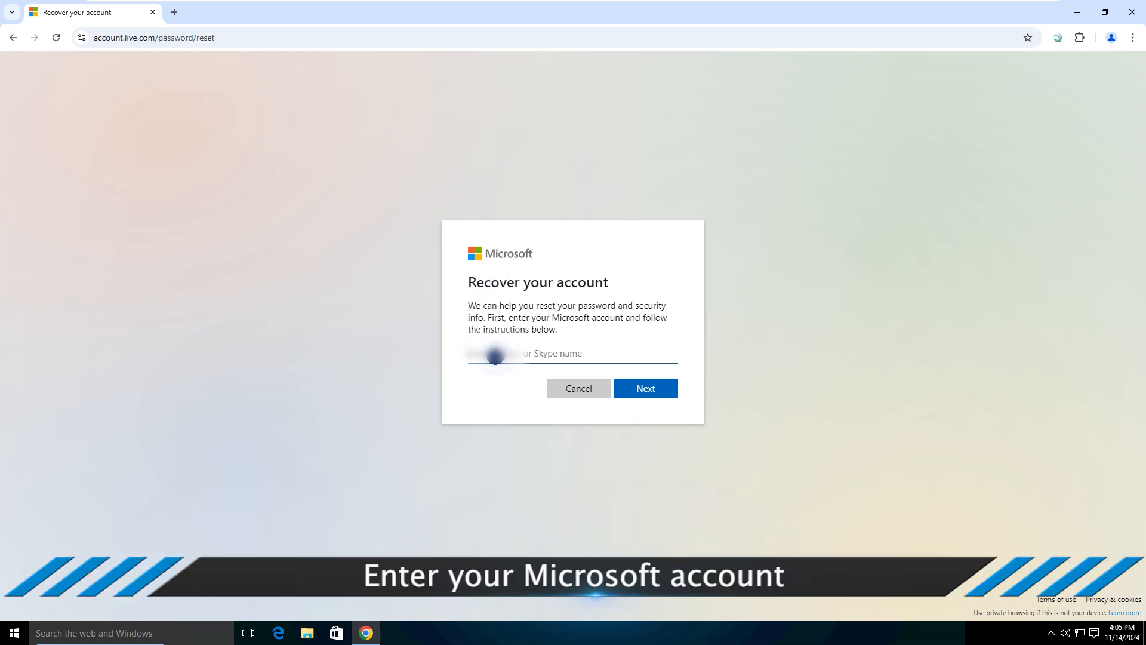
left_click(572, 354)
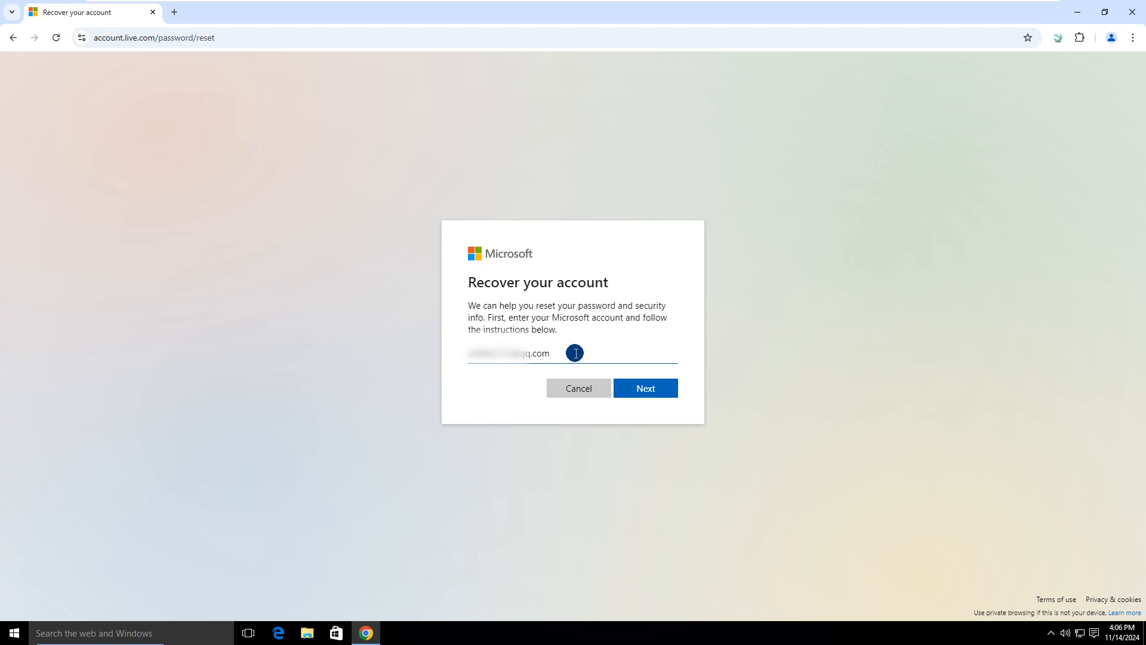
left_click(645, 388)
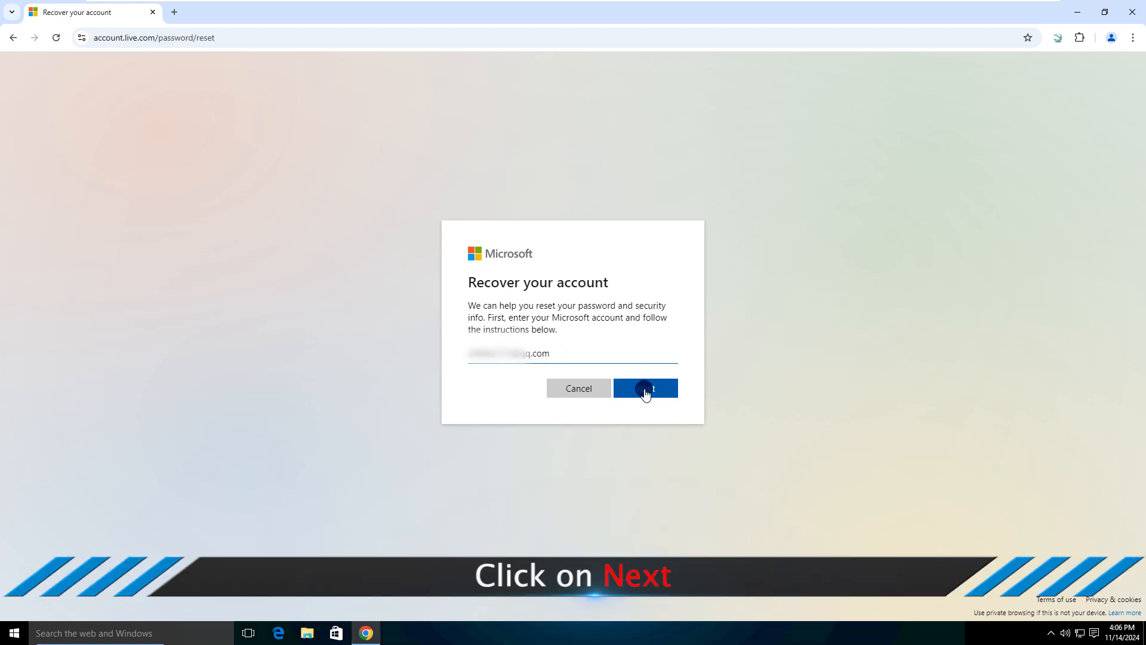
left_click(645, 388)
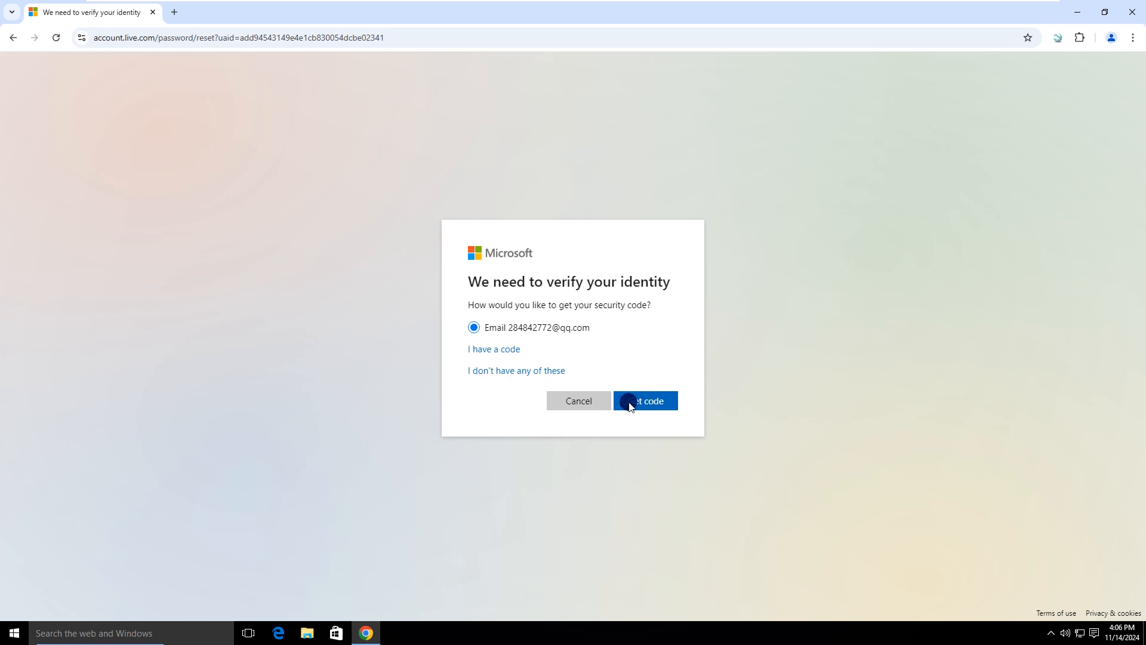
left_click(646, 401)
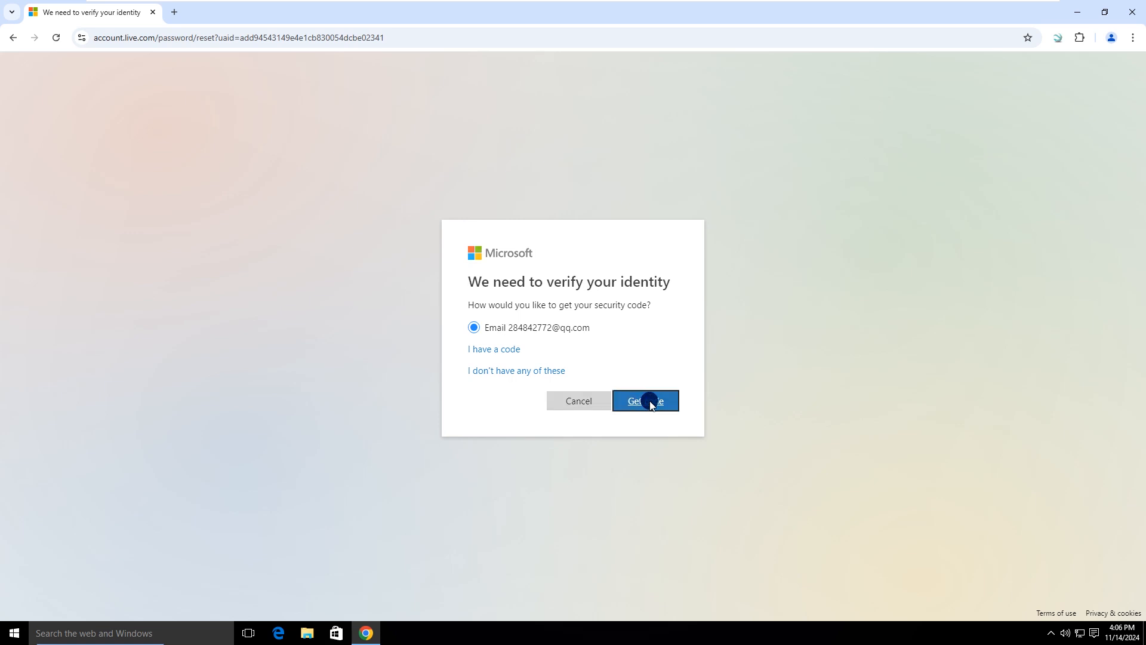
left_click(645, 401)
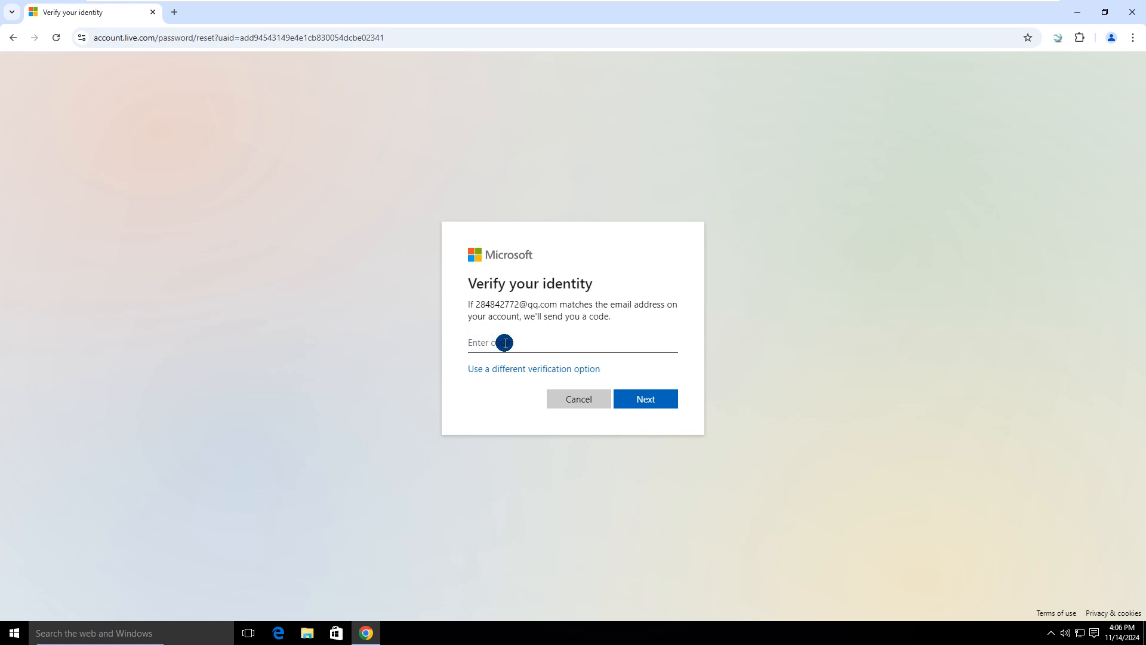
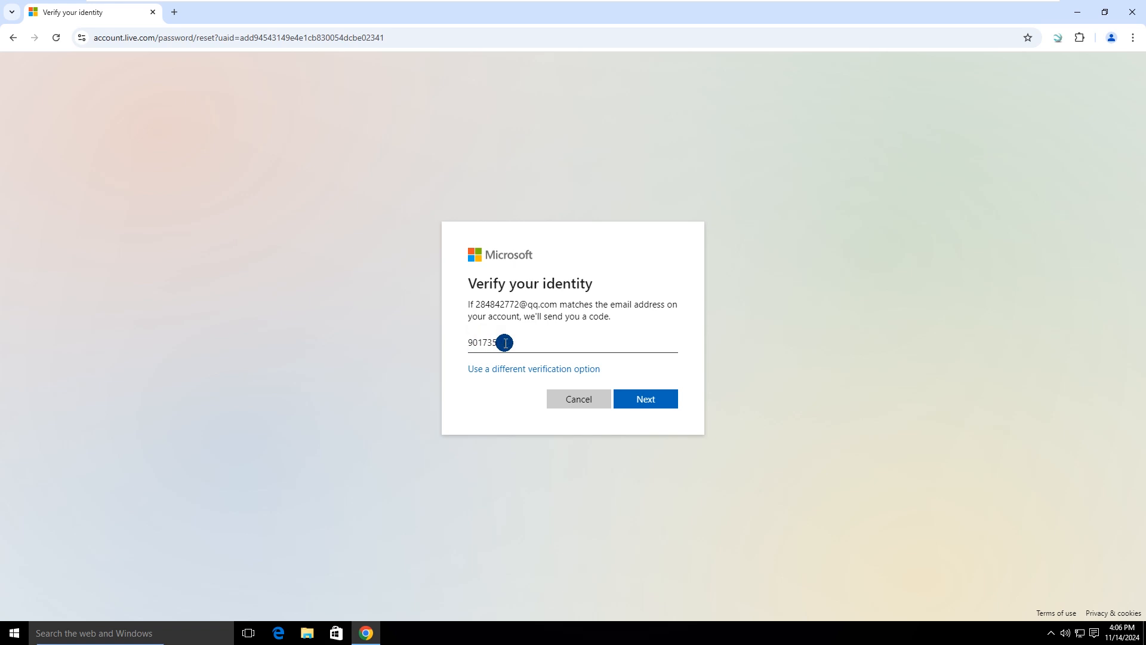
left_click(645, 399)
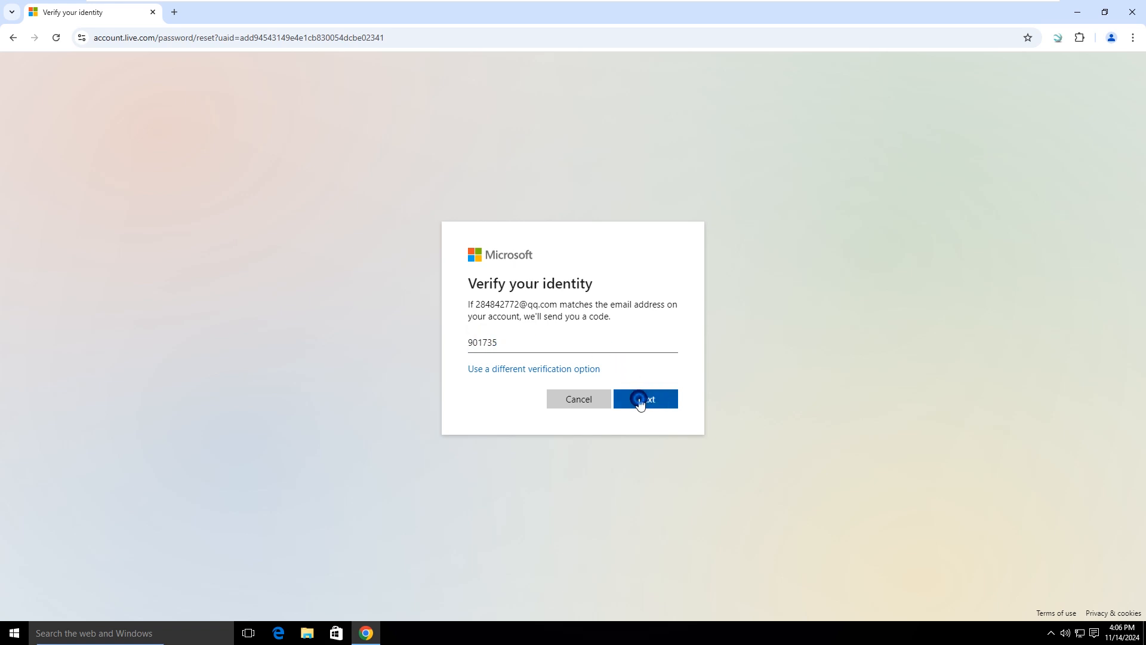
left_click(643, 398)
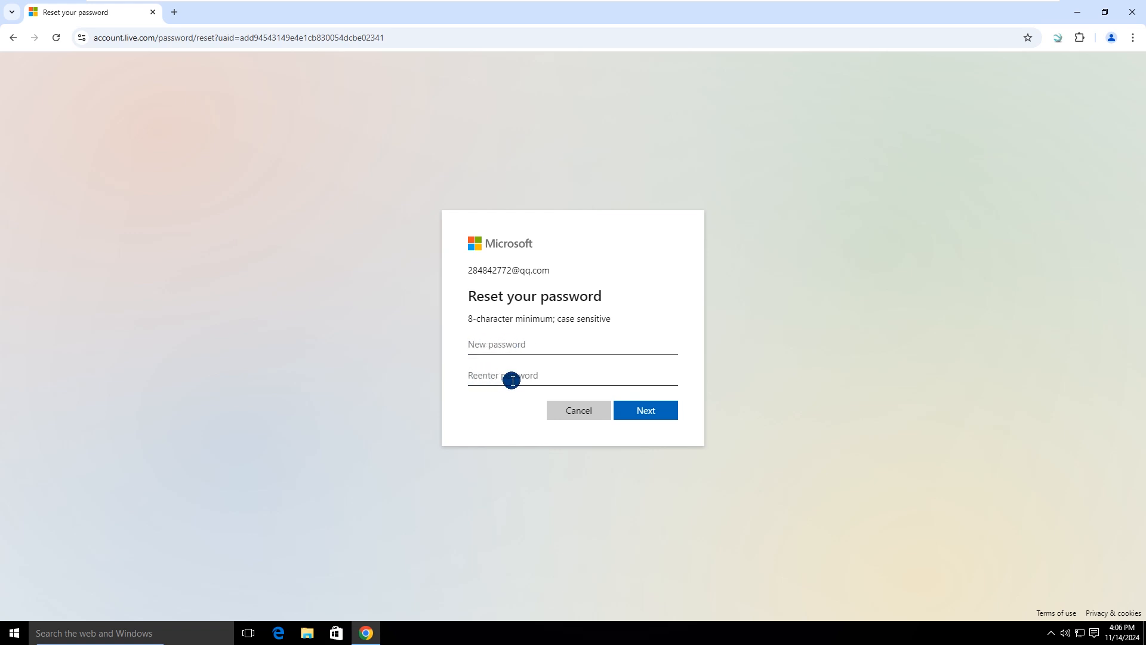
left_click(513, 344)
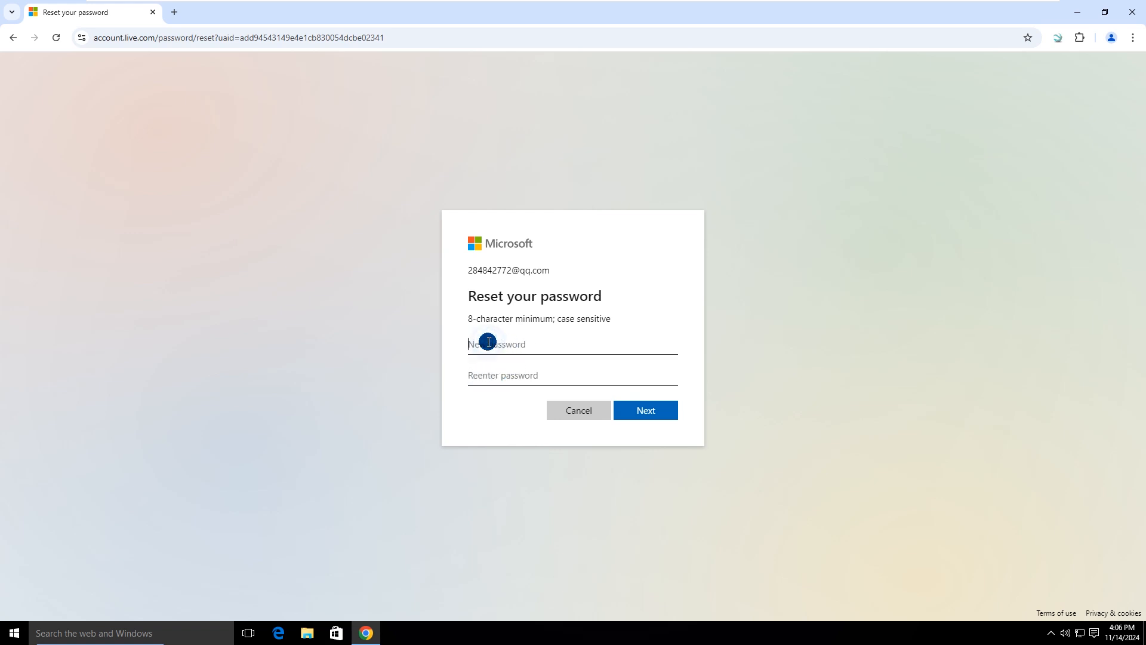
type("••••")
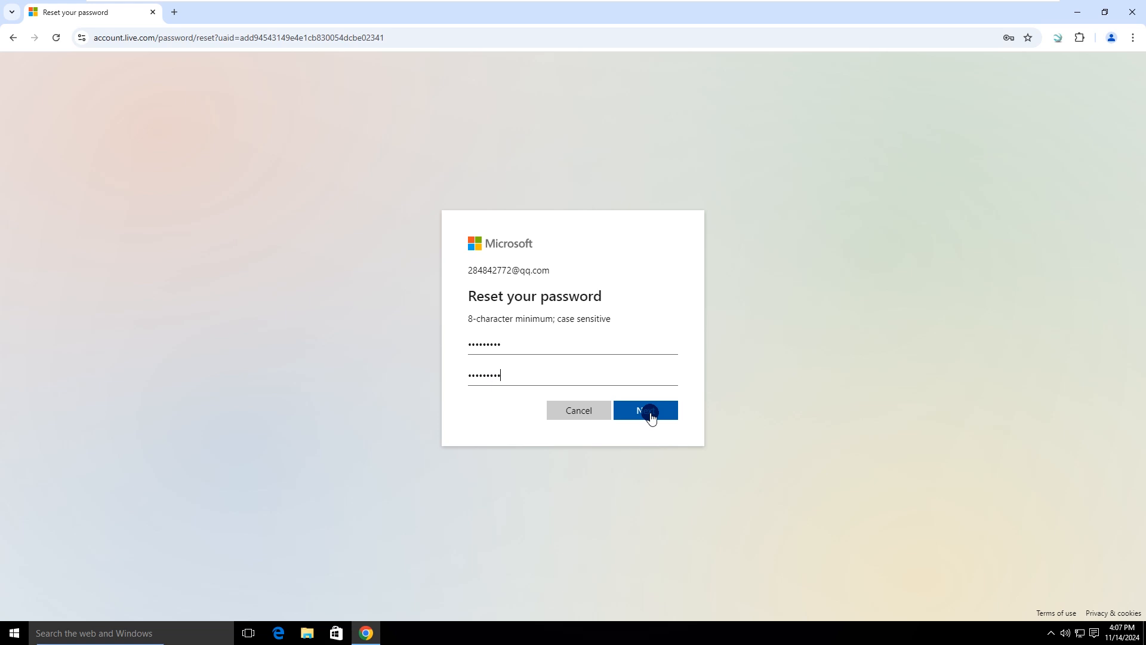
left_click(646, 409)
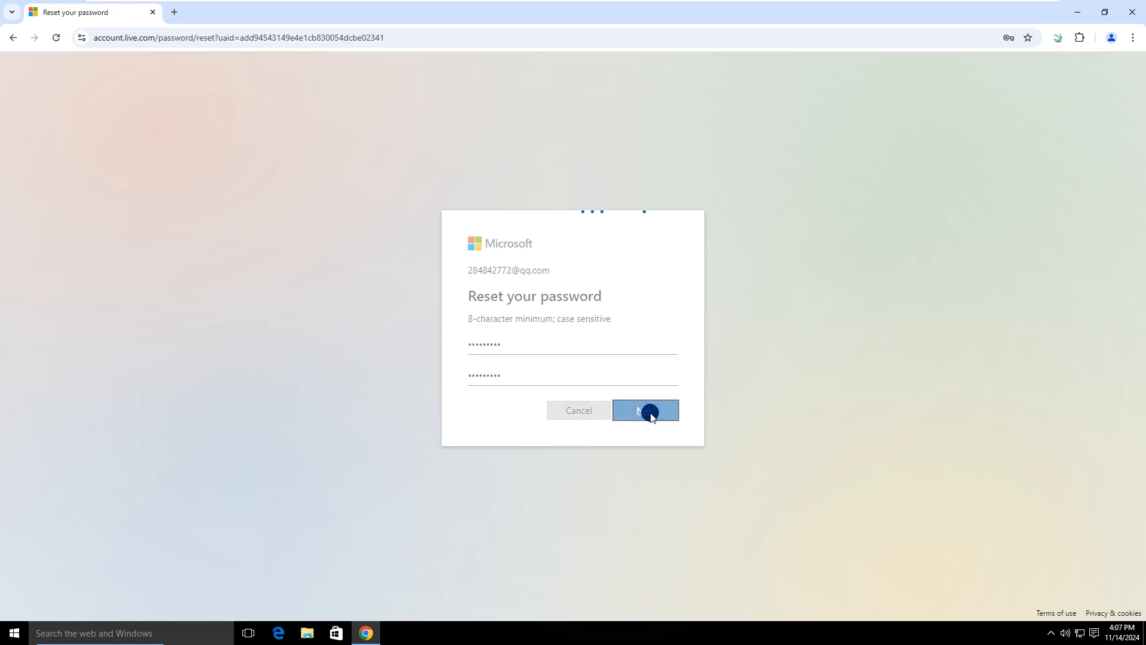
left_click(646, 410)
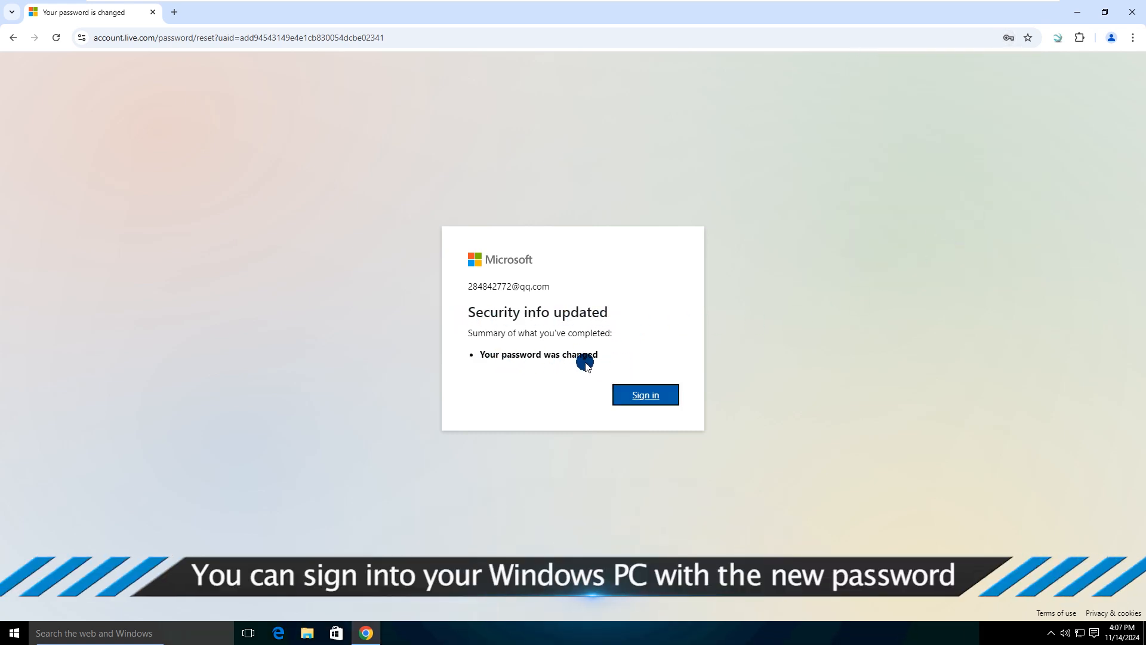
mouse_move(664, 359)
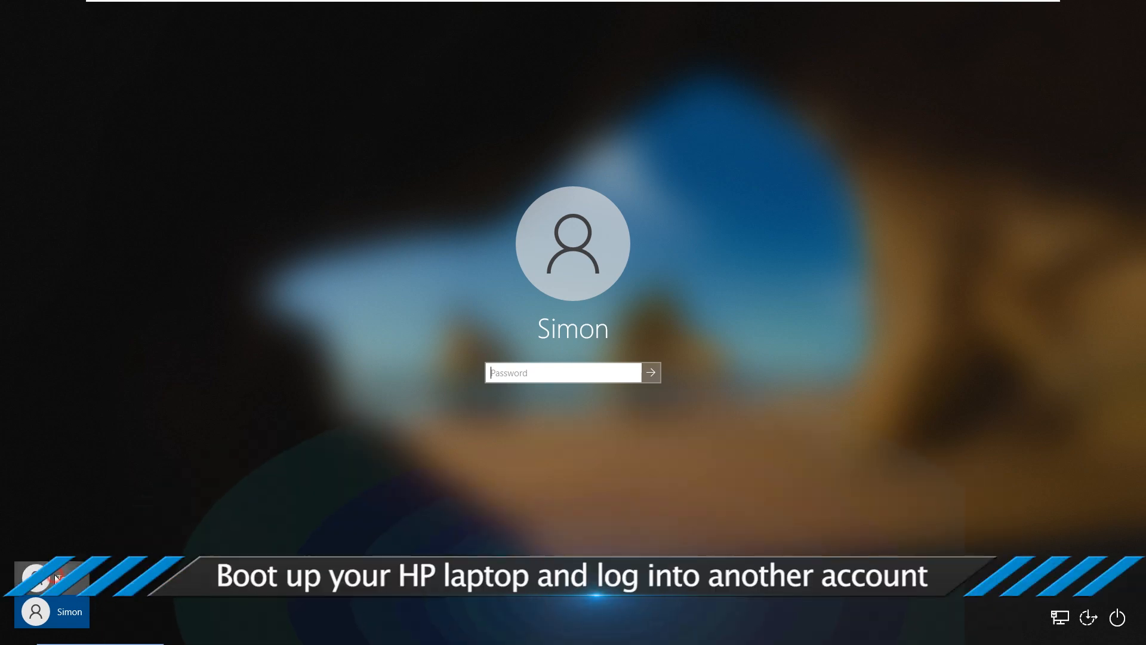
Sign in to Windows 10 with the other administrator account.
left_click(52, 578)
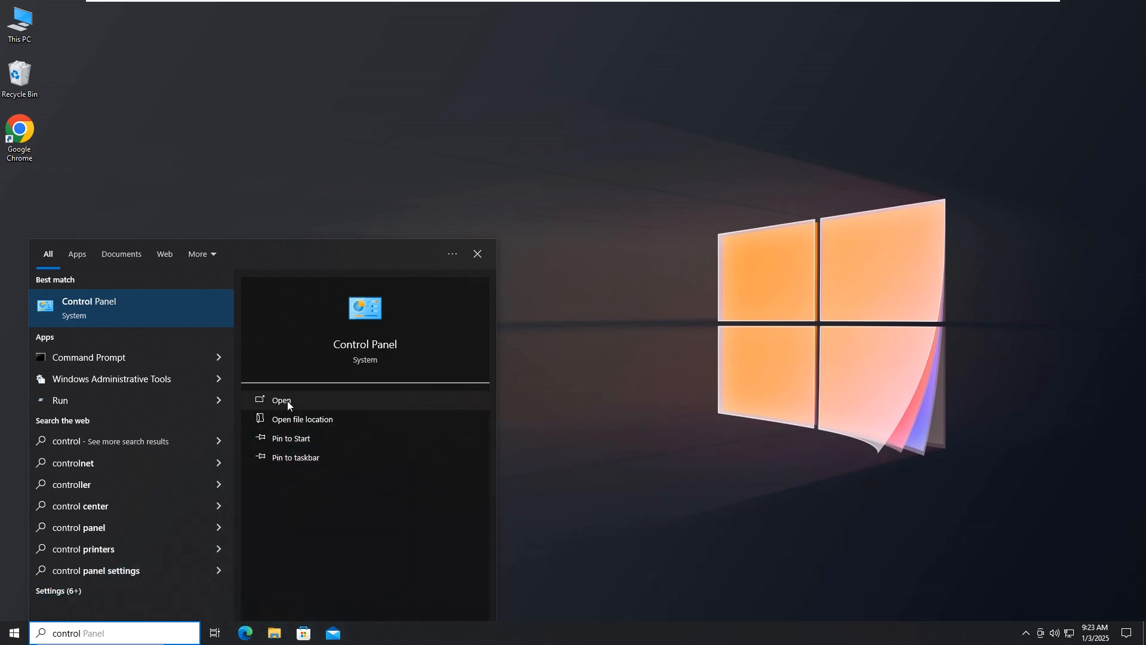
In Control Panel, go through User Accounts to Manage another account.
left_click(280, 400)
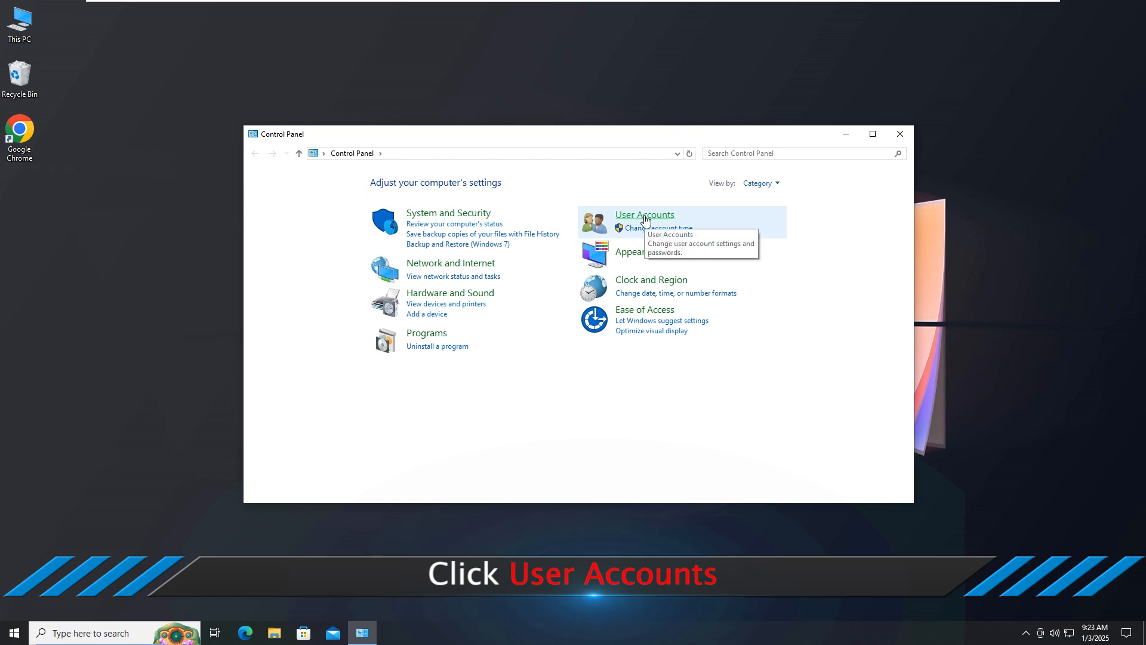
left_click(643, 214)
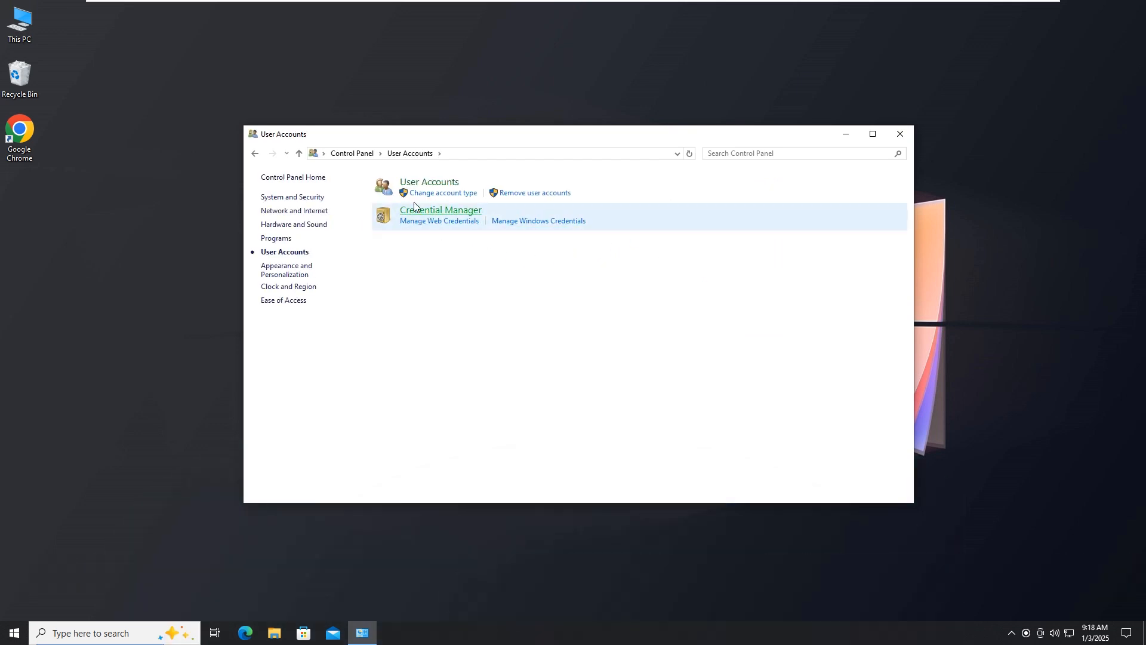
left_click(429, 181)
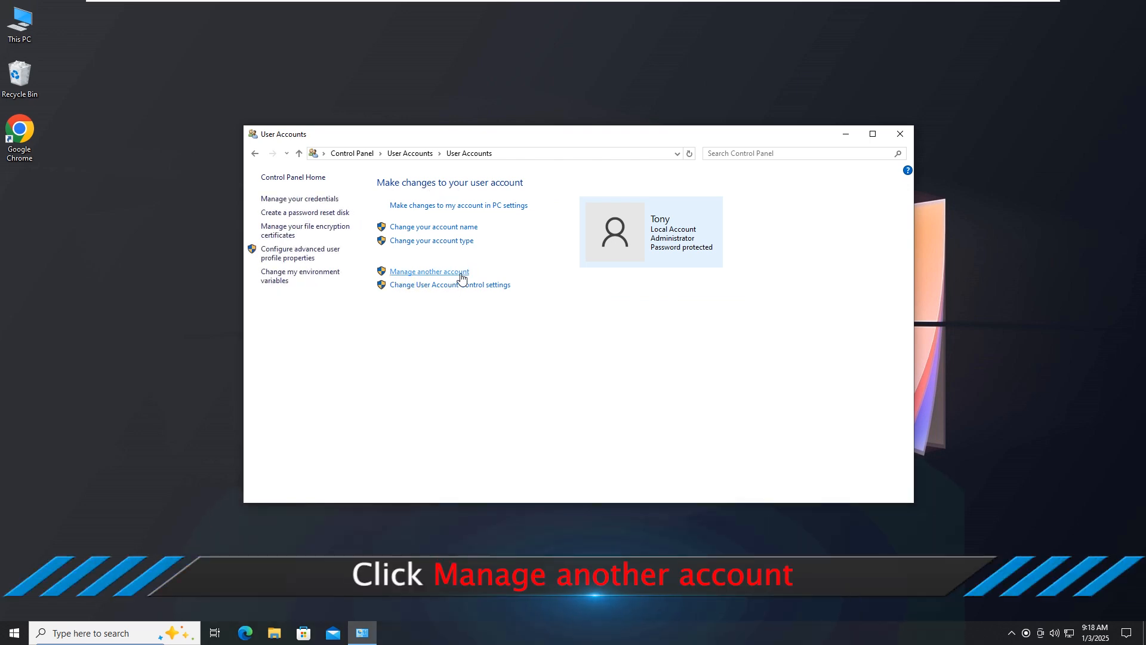
left_click(430, 271)
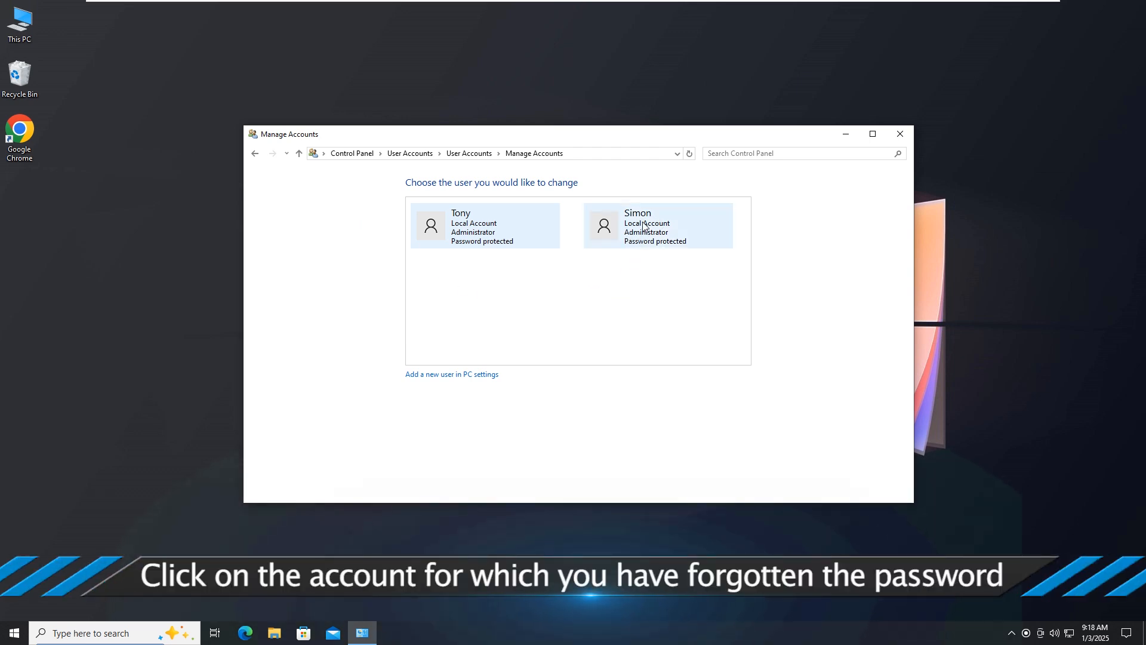
Pick the locked account, set its new password via Change the password, and close Control Panel.
left_click(656, 225)
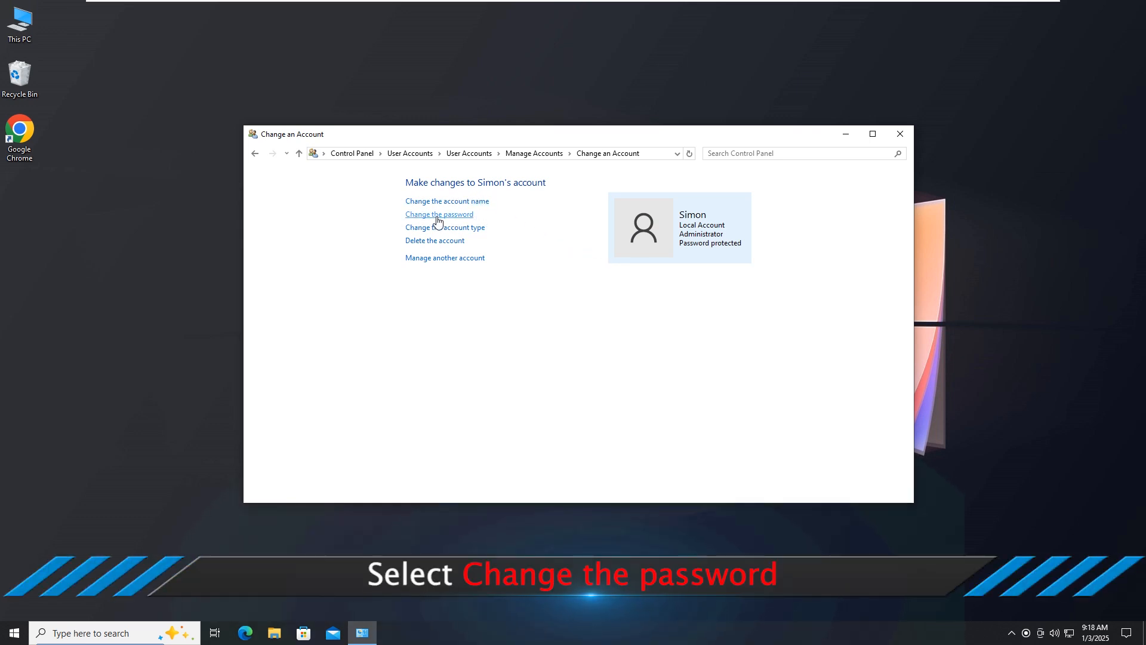
left_click(438, 213)
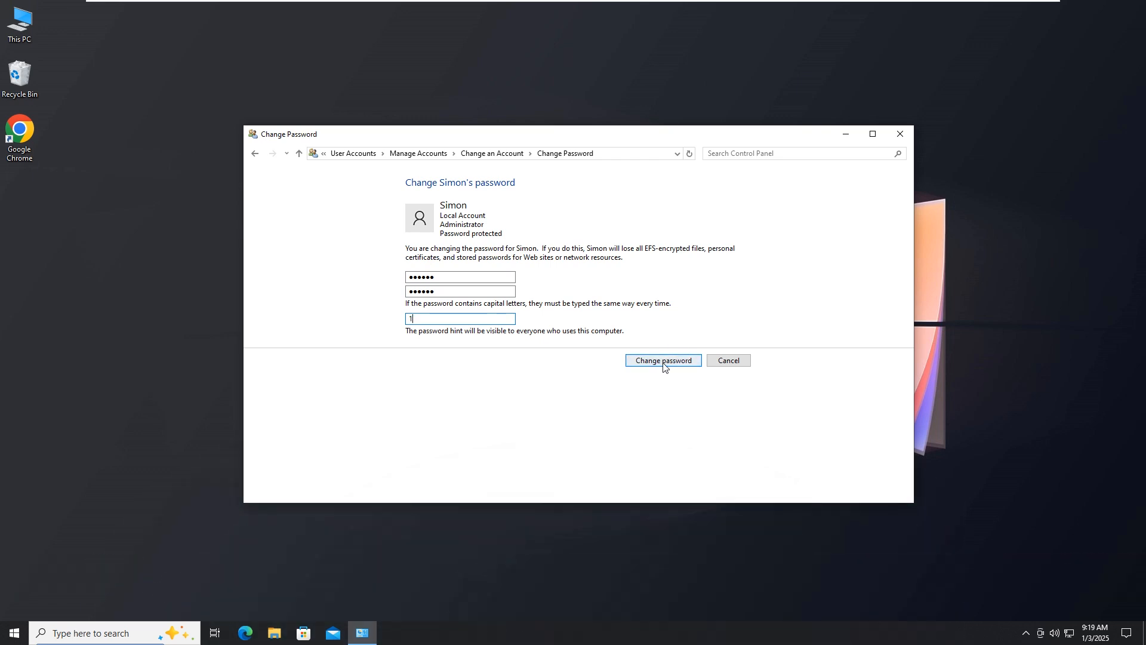
left_click(663, 360)
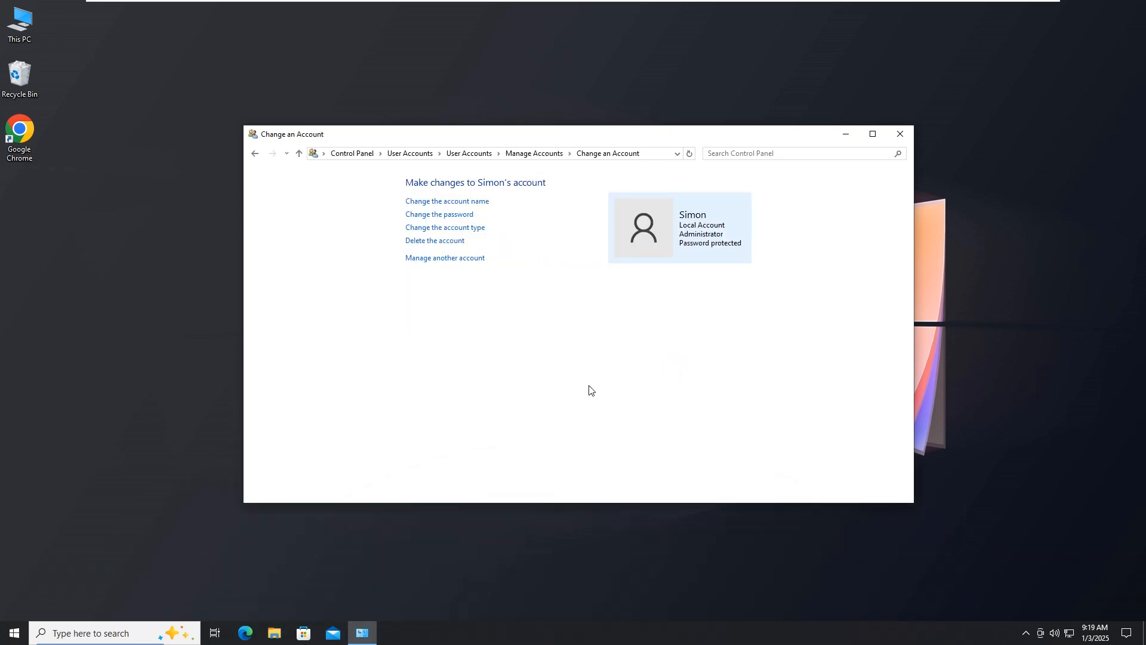
left_click(898, 134)
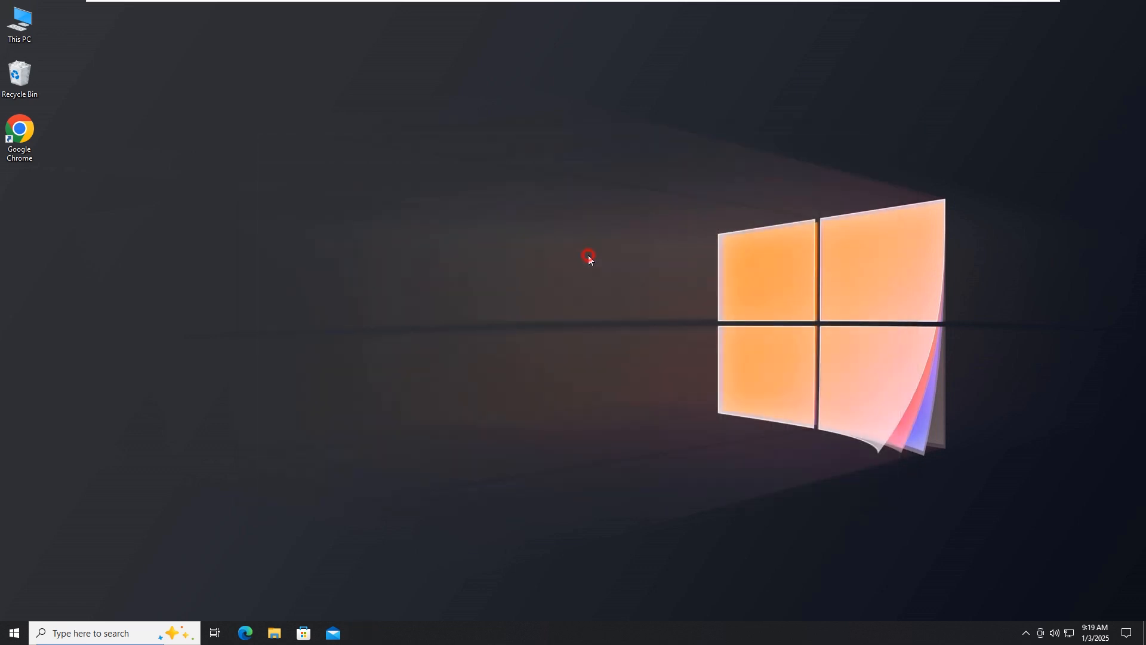